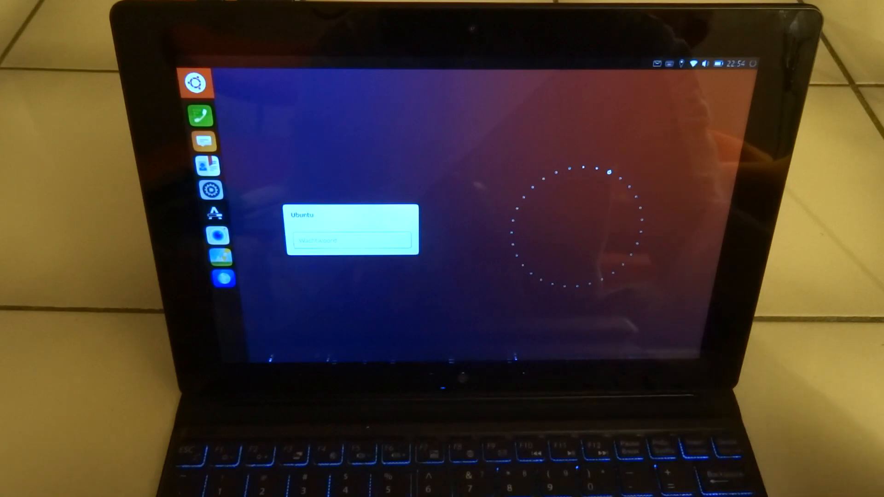
Step: Focus the Ubuntu dialog's text field to test keyboard typing
click(352, 242)
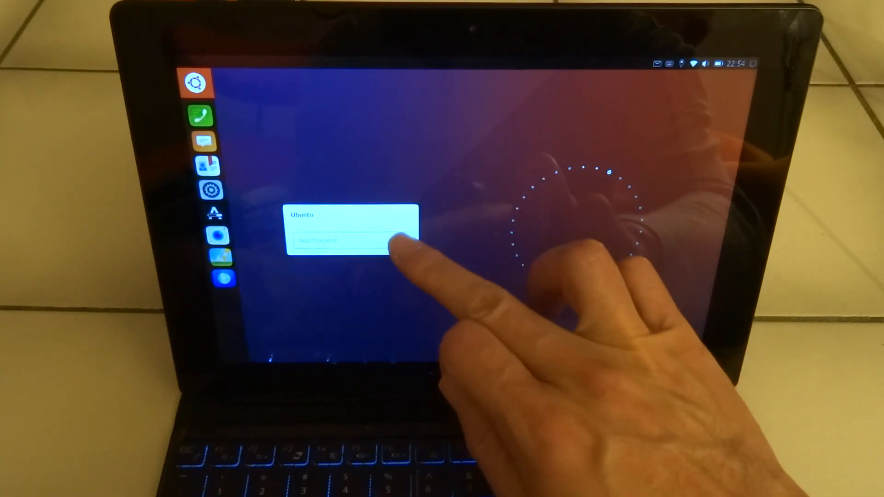
click(349, 241)
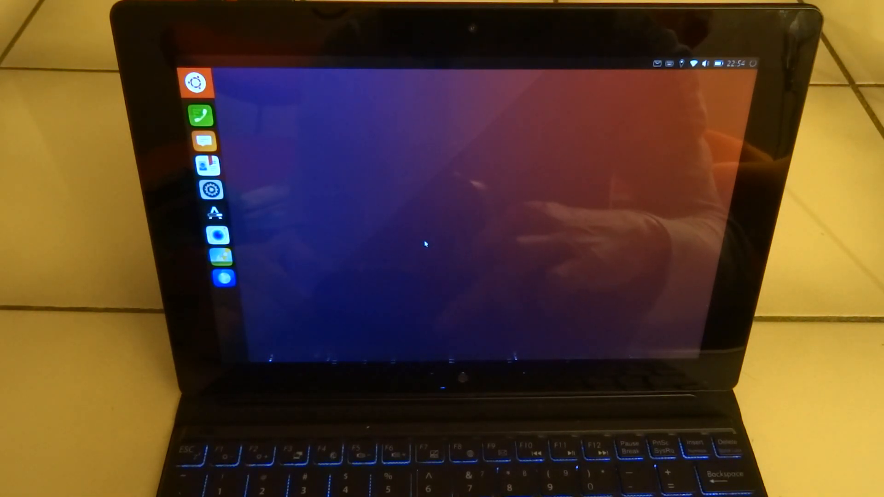
mouse_move(474, 243)
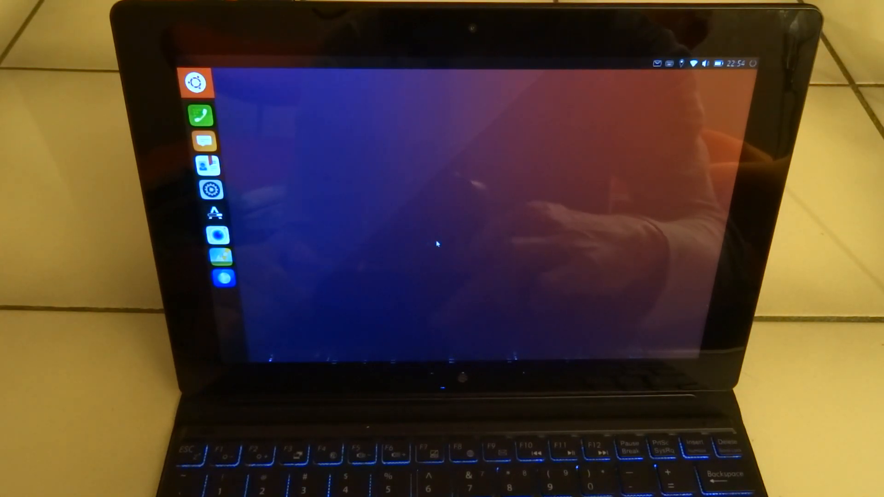
mouse_move(442, 244)
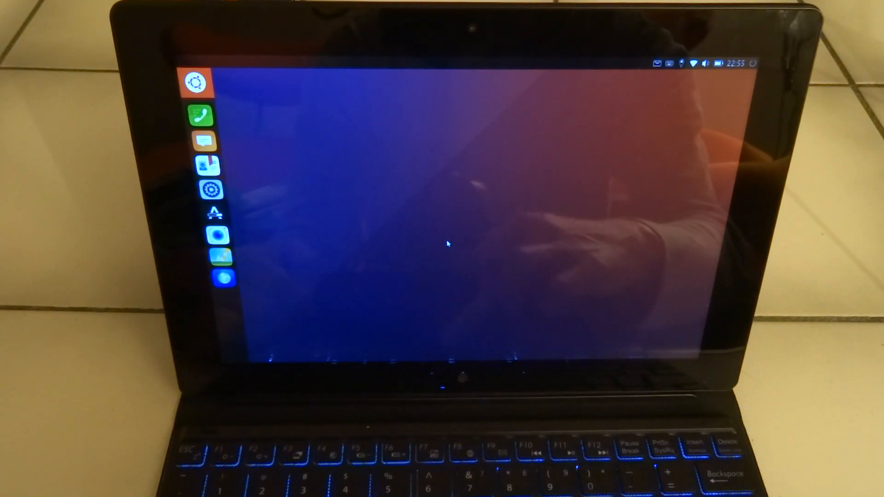
mouse_move(437, 112)
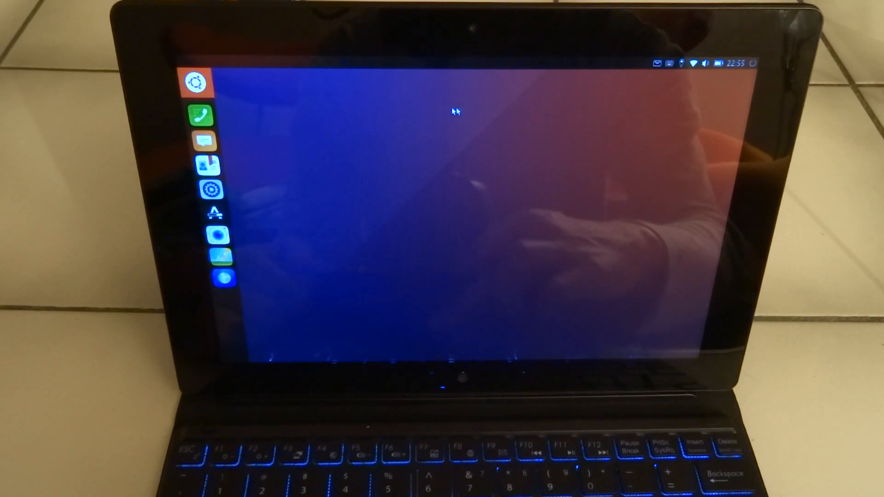
mouse_move(530, 112)
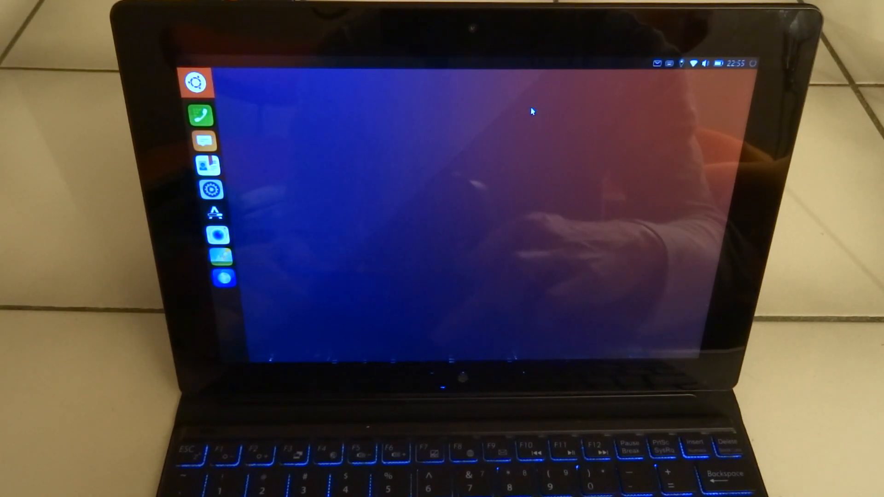
mouse_move(512, 111)
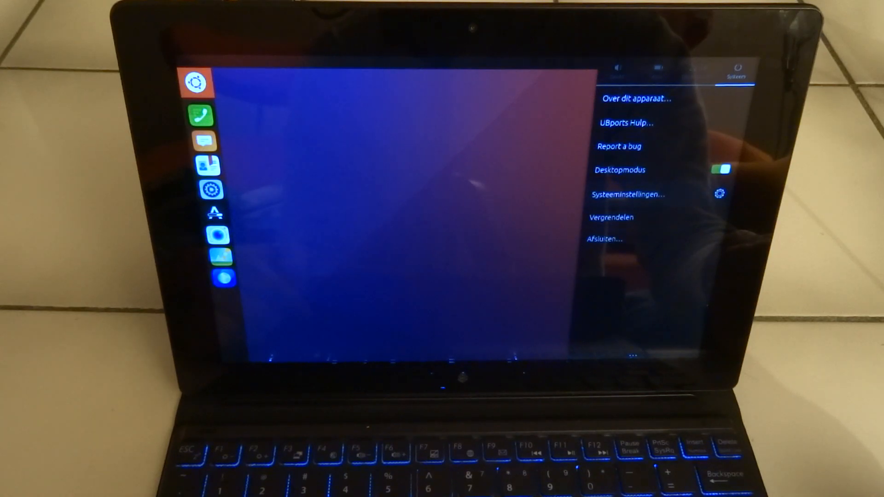
Step: Choose Afsluiten… from the System indicator menu to bring up shutdown options
click(603, 238)
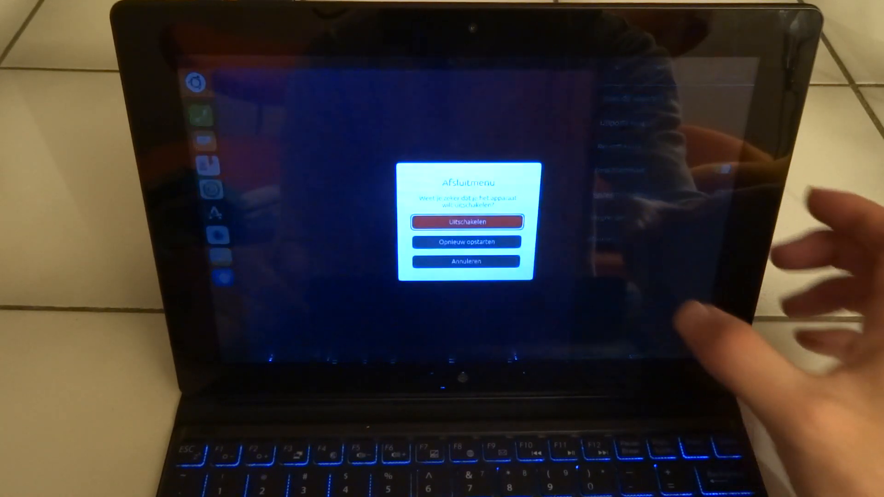